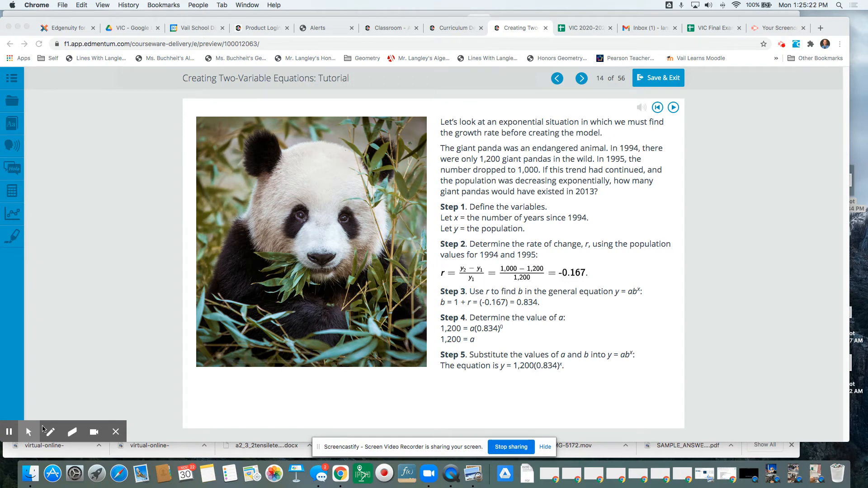
pyautogui.moveTo(51, 431)
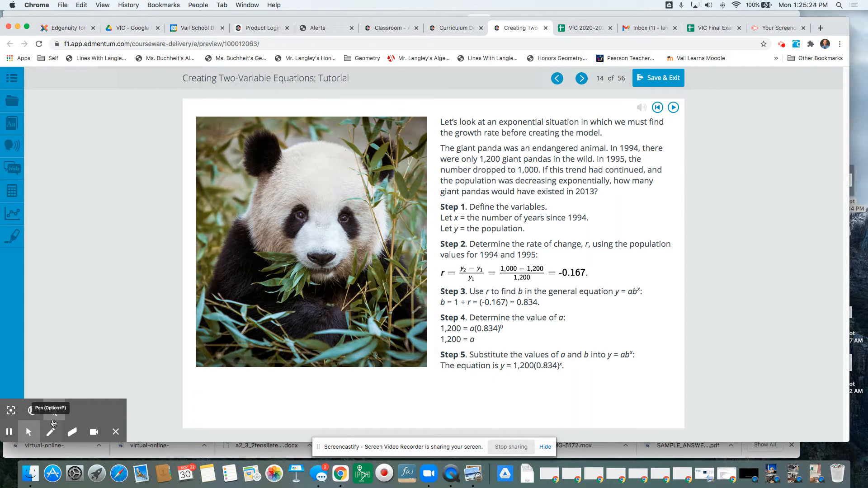
pyautogui.moveTo(53, 432)
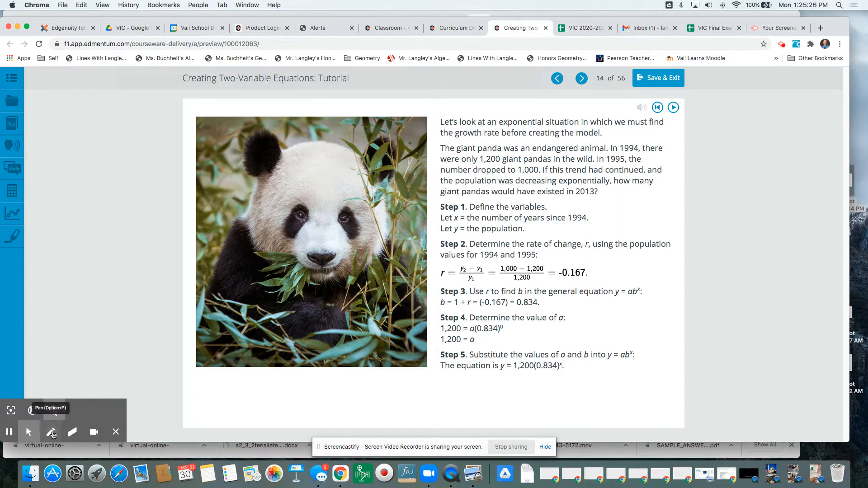
# Switch to the Pen tool for freehand drawing over the tutorial page.
pyautogui.click(51, 432)
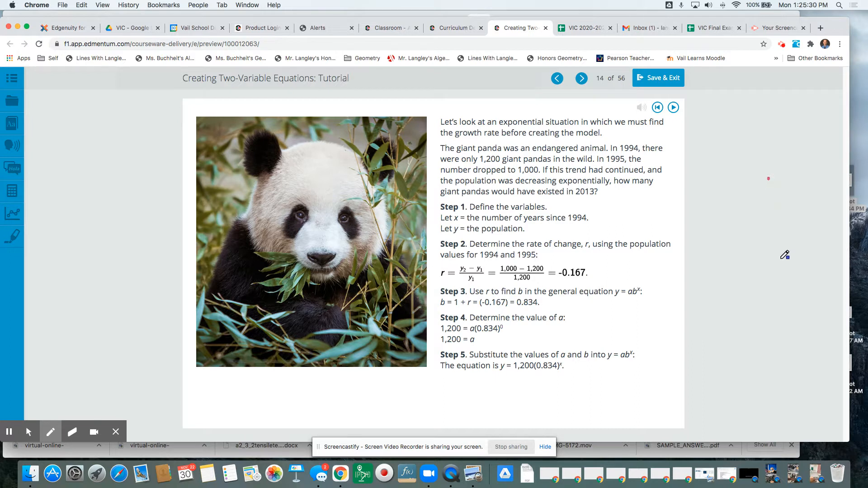
# Draw the T-chart frame with x and y column headers.
pyautogui.moveTo(768, 179); pyautogui.dragTo(785, 377)
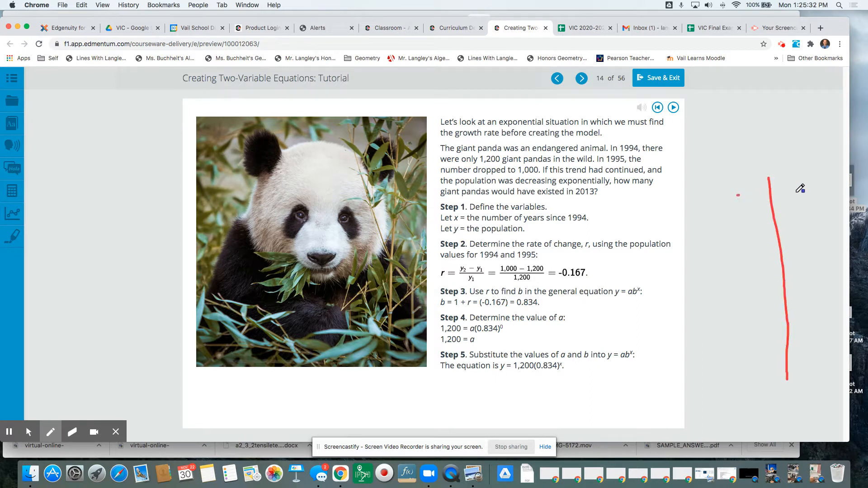
pyautogui.moveTo(753, 191); pyautogui.dragTo(792, 191)
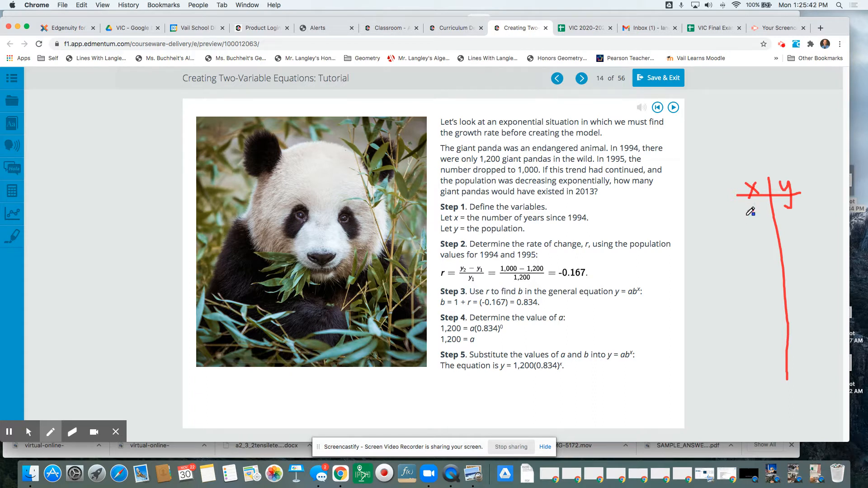
# Fill the table rows with 0 → 1200 and 1 → 1000.
pyautogui.moveTo(747, 215); pyautogui.dragTo(756, 215)
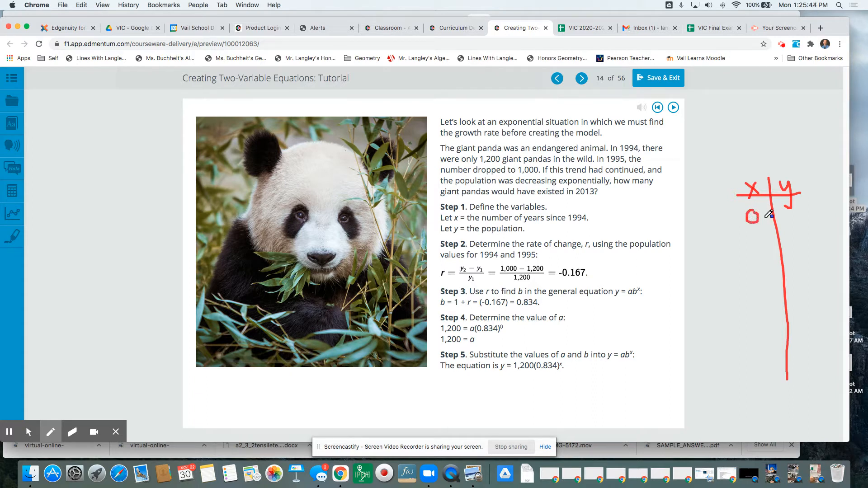
pyautogui.moveTo(771, 233)
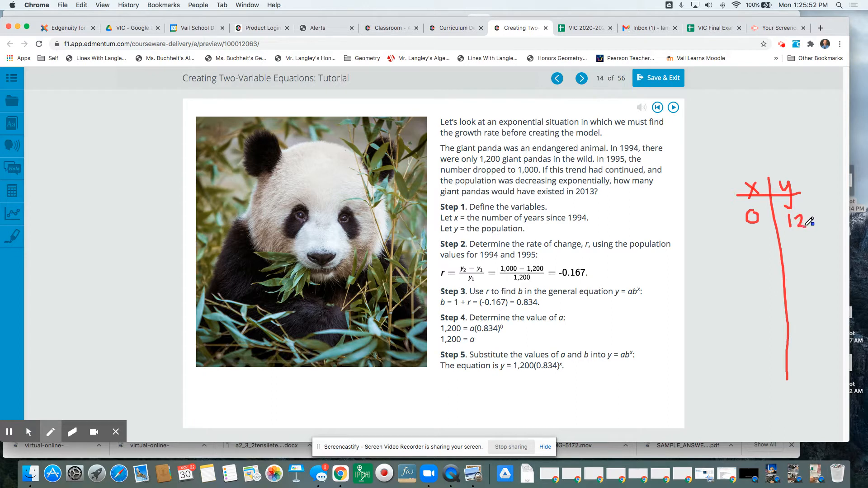
pyautogui.moveTo(805, 221); pyautogui.dragTo(825, 220)
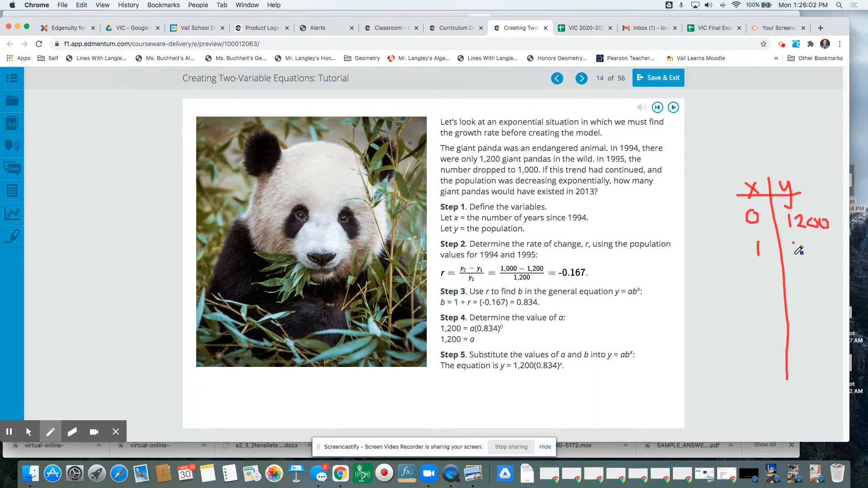
pyautogui.moveTo(795, 249); pyautogui.dragTo(819, 250)
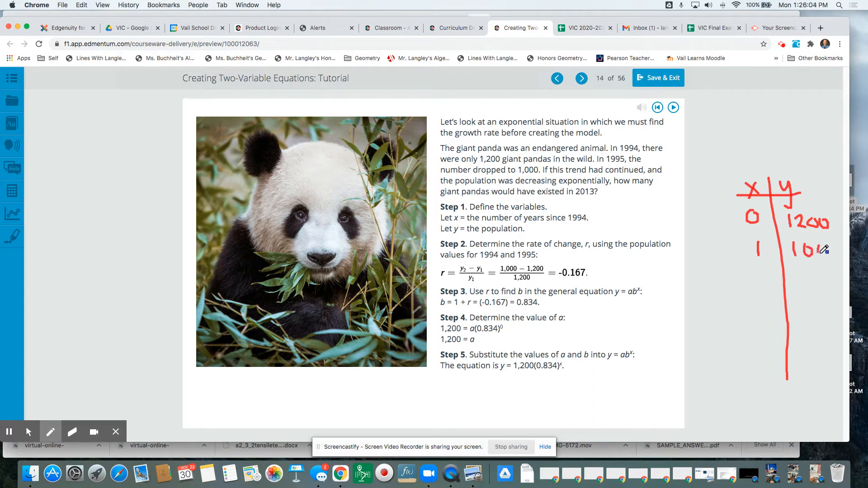
pyautogui.moveTo(802, 247); pyautogui.dragTo(830, 248)
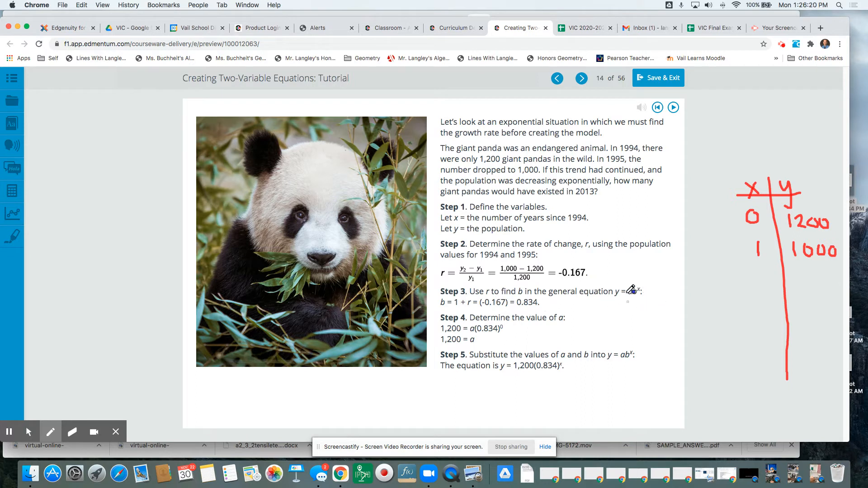
pyautogui.moveTo(730, 285)
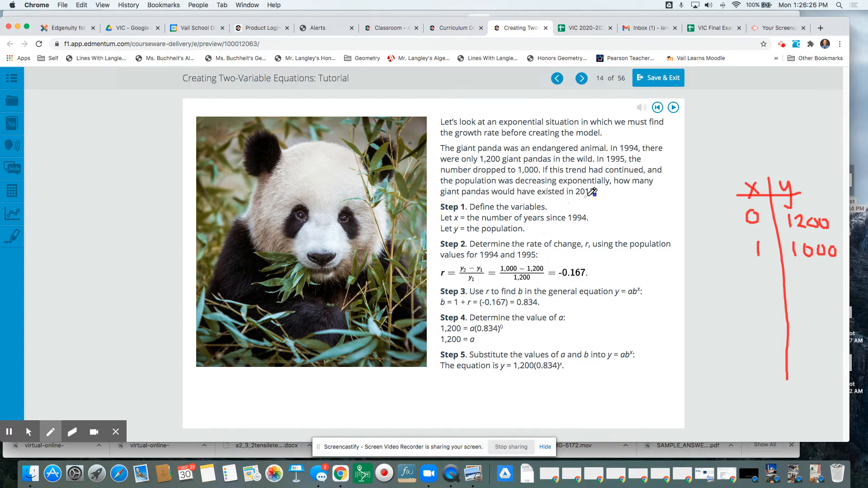
pyautogui.moveTo(500, 297)
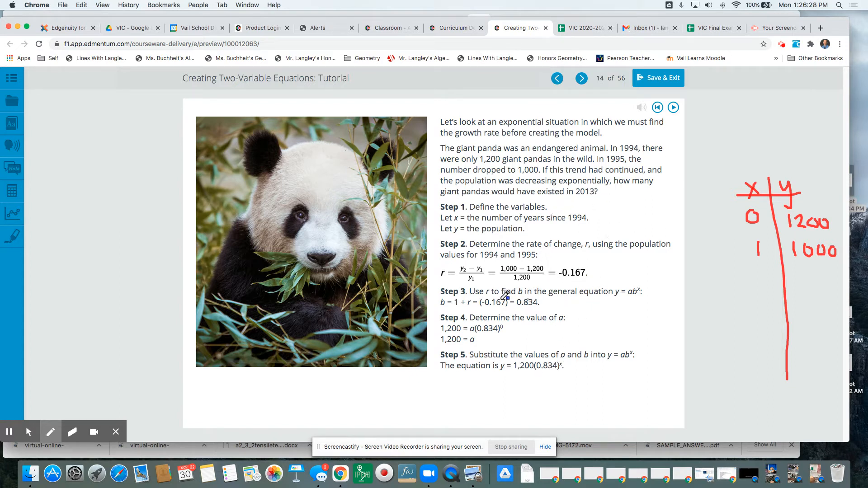
pyautogui.moveTo(493, 282)
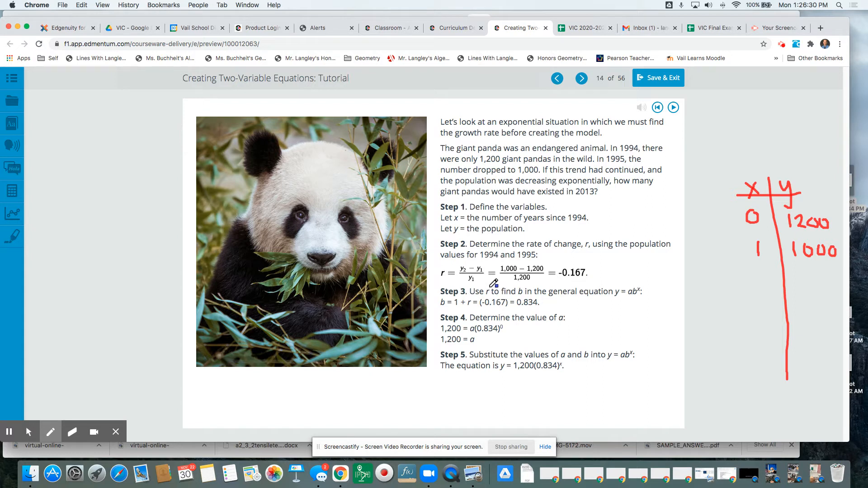
pyautogui.moveTo(509, 299)
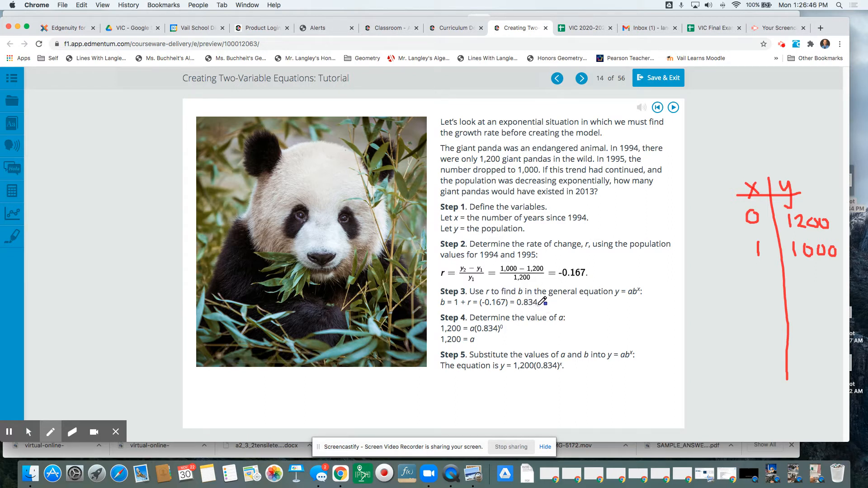
pyautogui.moveTo(594, 272)
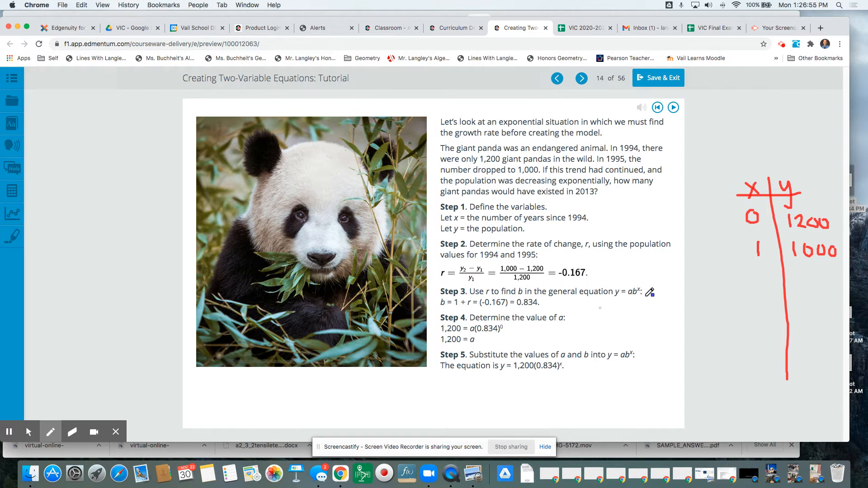
pyautogui.moveTo(518, 315)
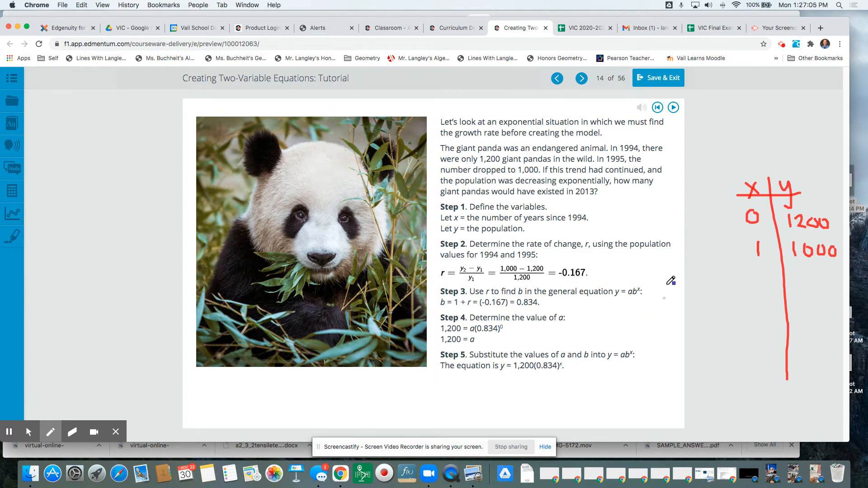
# Handwrite y = ab^x beside the table.
pyautogui.moveTo(681, 290); pyautogui.dragTo(681, 313)
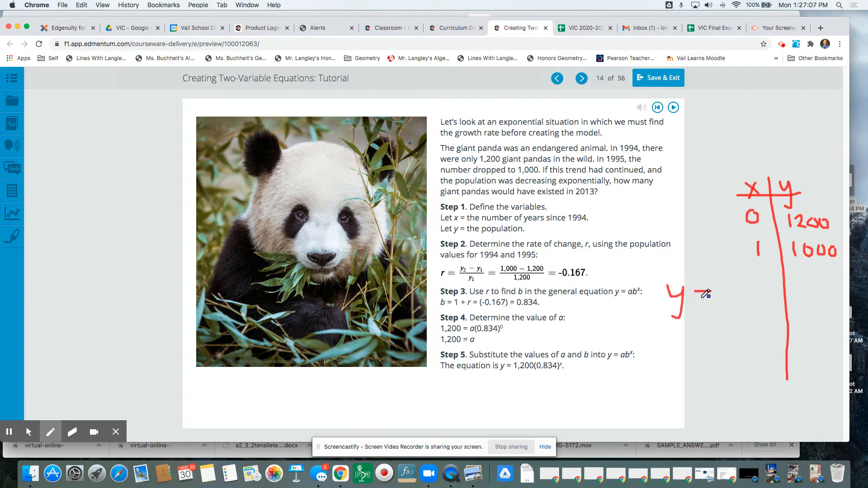
pyautogui.moveTo(694, 298); pyautogui.dragTo(741, 299)
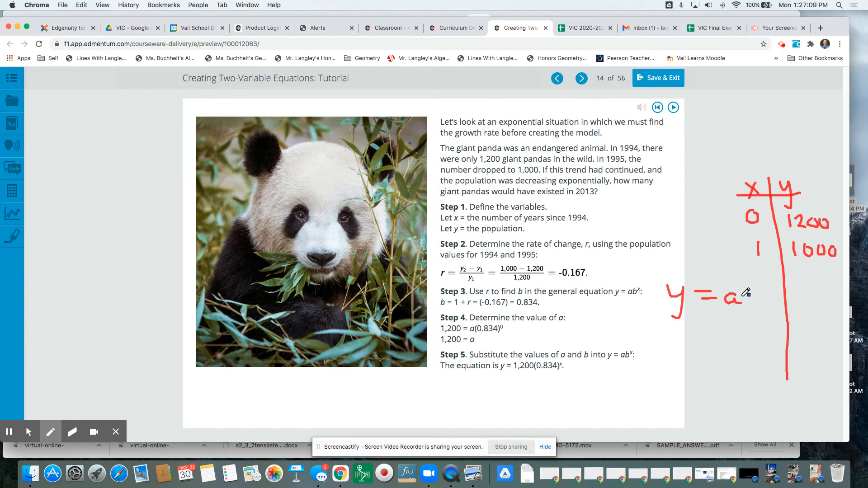
pyautogui.moveTo(744, 290); pyautogui.dragTo(755, 302)
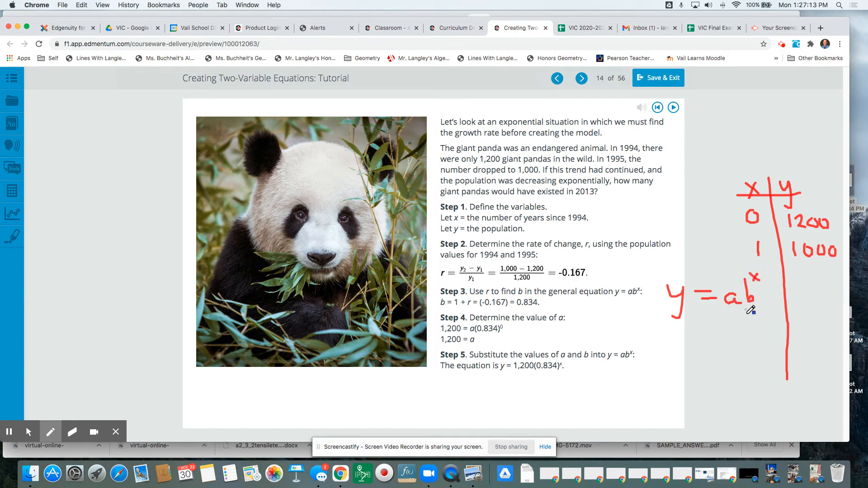
pyautogui.moveTo(758, 226)
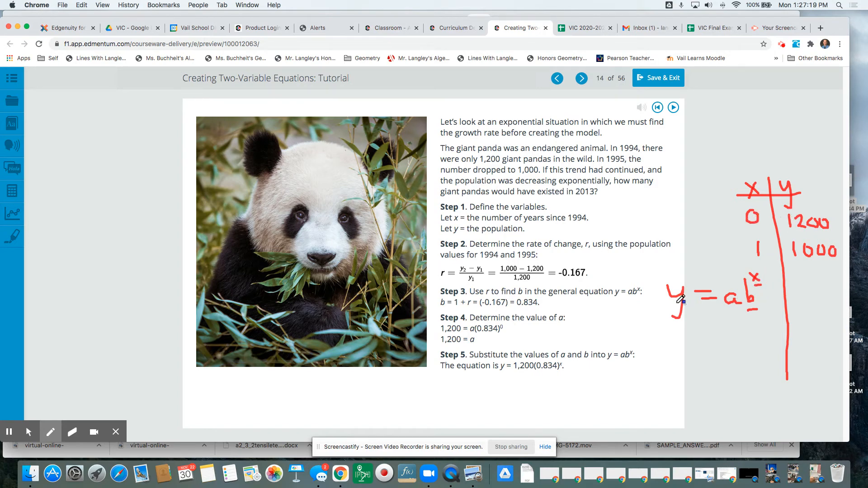
pyautogui.moveTo(743, 316)
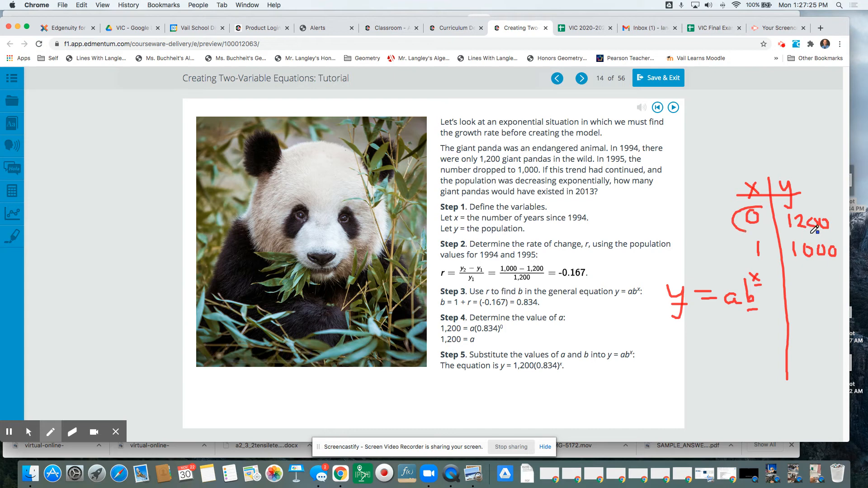
# Circle the 0 and 1200 row of the table.
pyautogui.moveTo(736, 211); pyautogui.dragTo(825, 230)
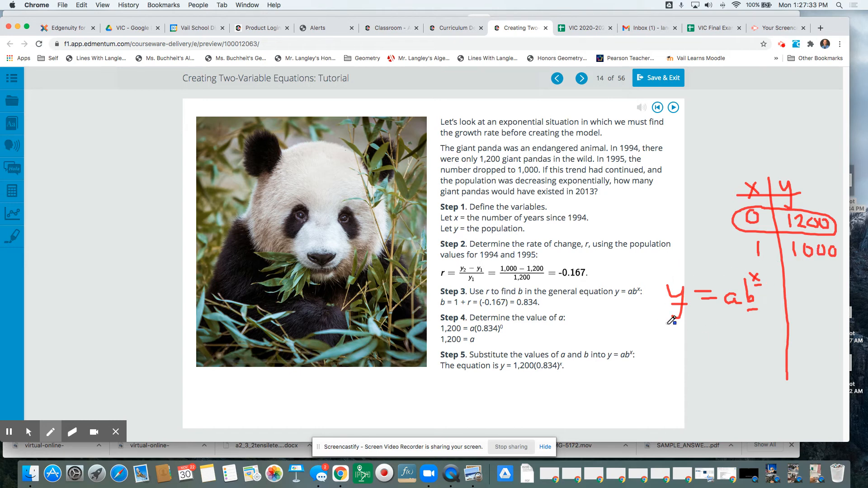
pyautogui.moveTo(742, 315)
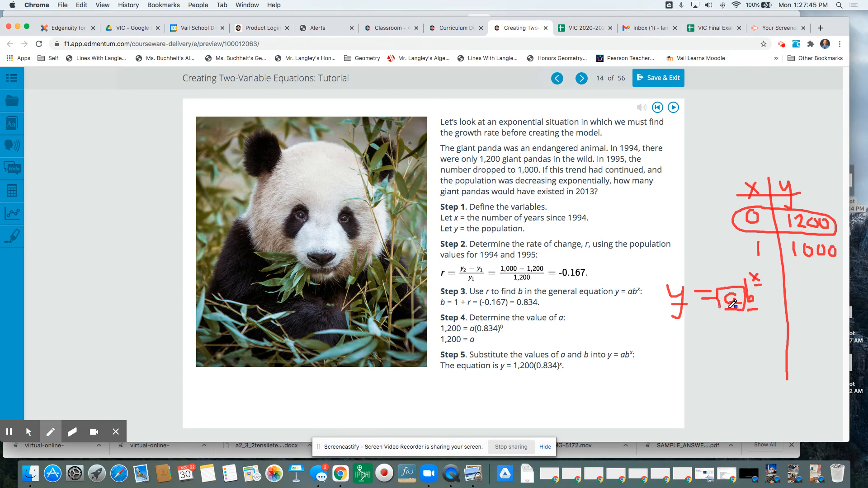
pyautogui.moveTo(798, 220)
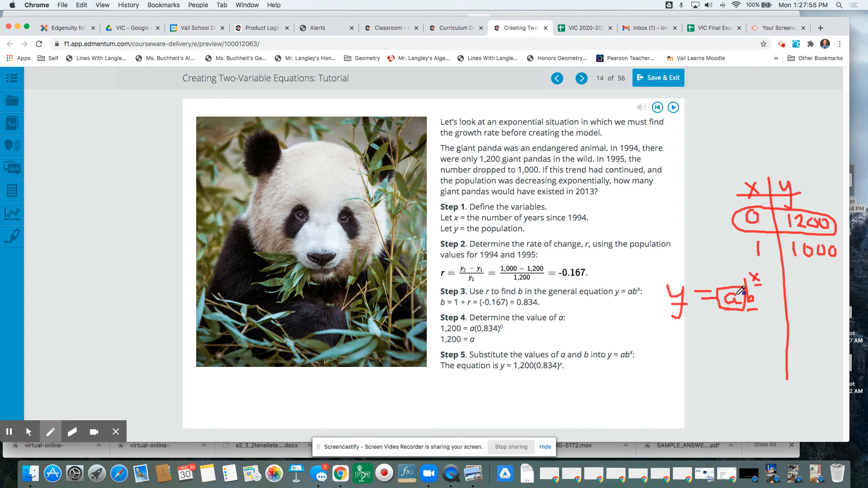
pyautogui.moveTo(818, 232)
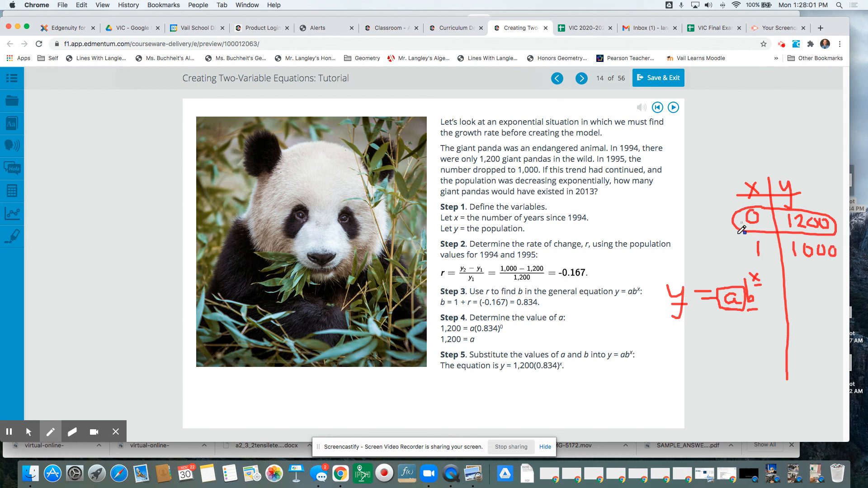
pyautogui.moveTo(640, 342)
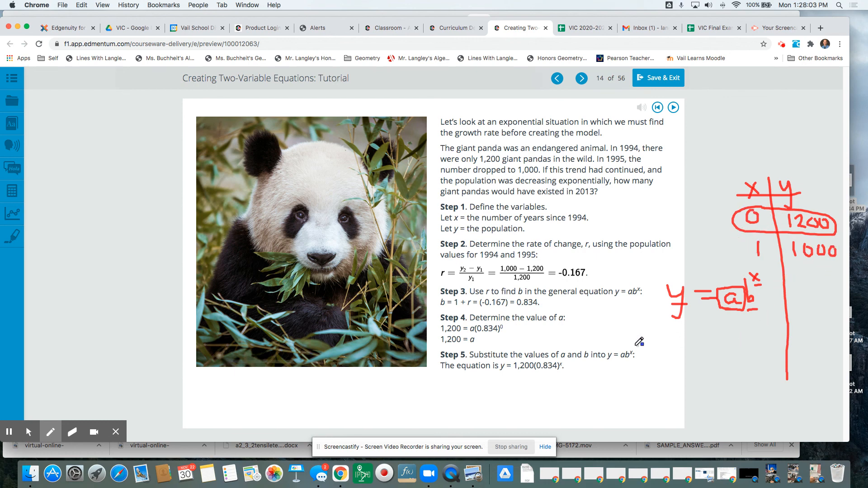